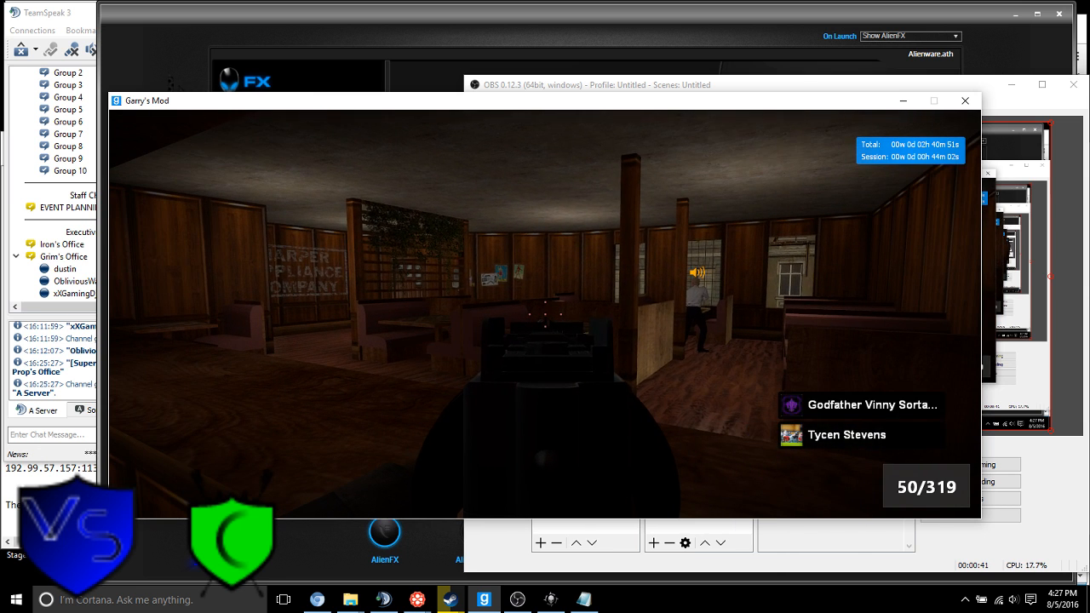
# Walk through the dim wood-panelled office toward the back wall
pyautogui.press('tab')
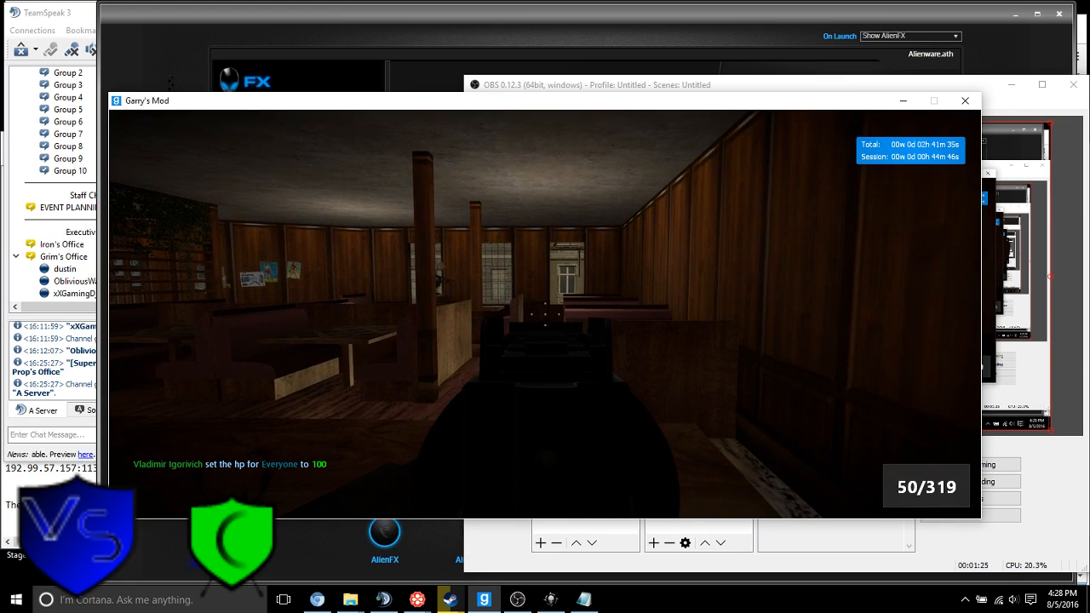
# Walk out onto the cobbled street and stop beside the black convertible
pyautogui.press('tab')
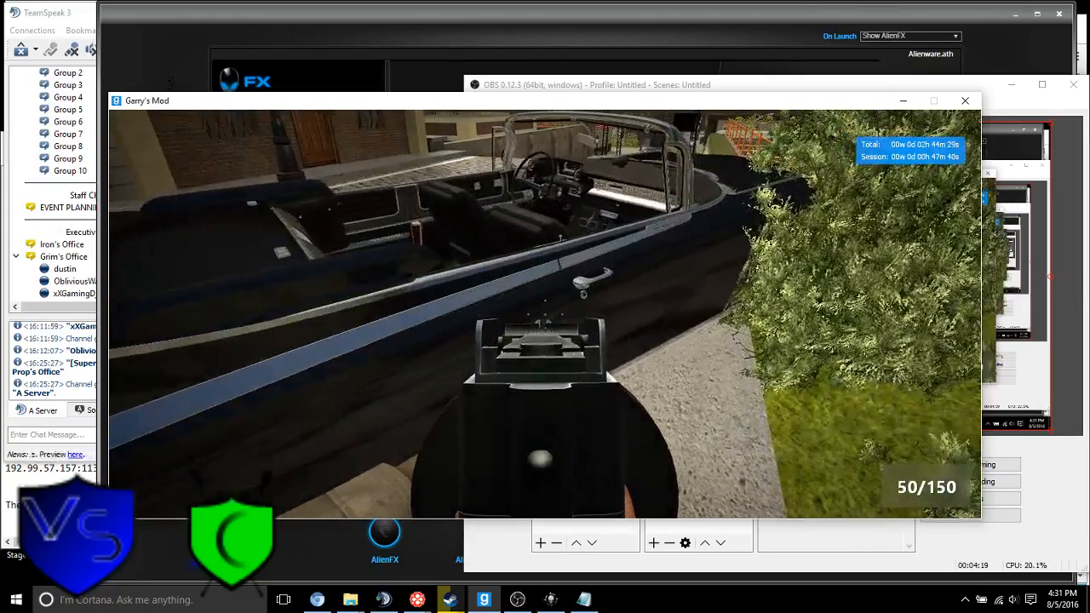
# Toggle the console, then open chat to begin a /me roleplay action
pyautogui.write('xxxxxx')
pyautogui.write('f')
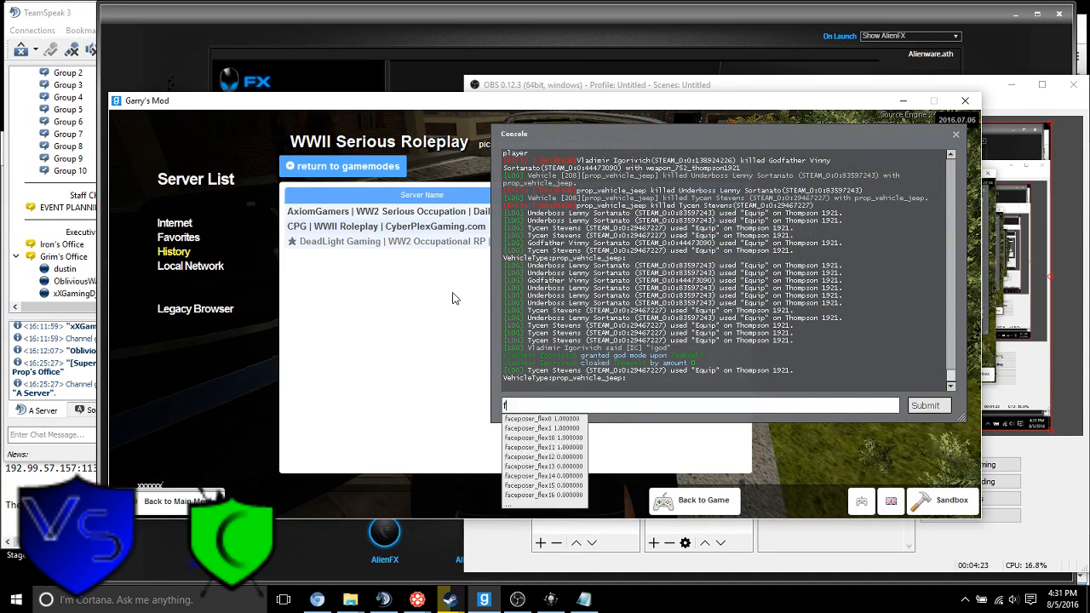
pyautogui.write('ixchatplz')
pyautogui.write('/me')
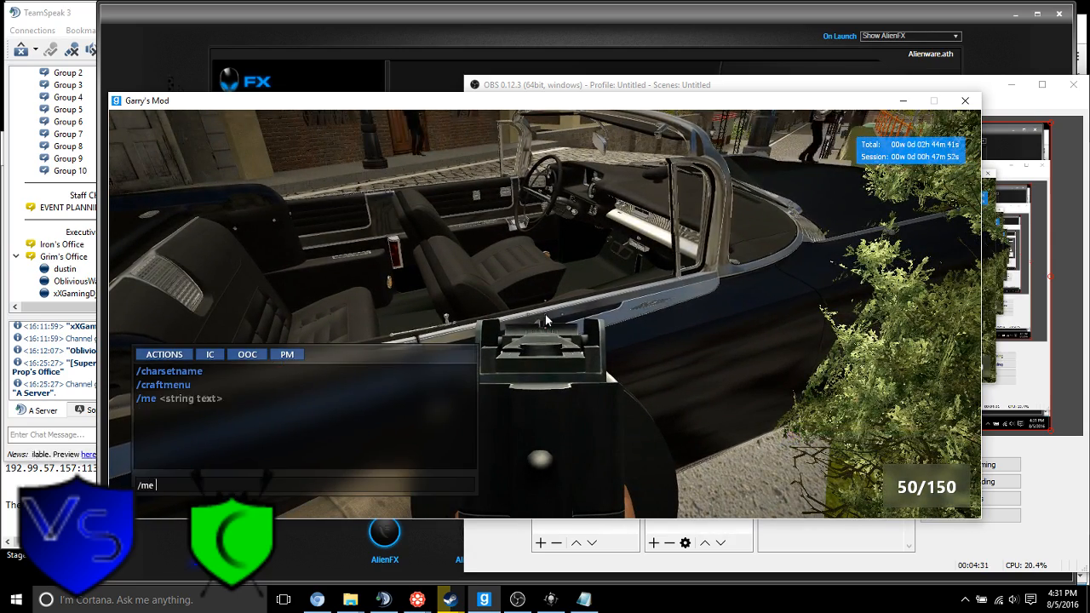
# Open the F1 character menu showing rank, $269 and the Sortanato Family faction
pyautogui.write('Repl')
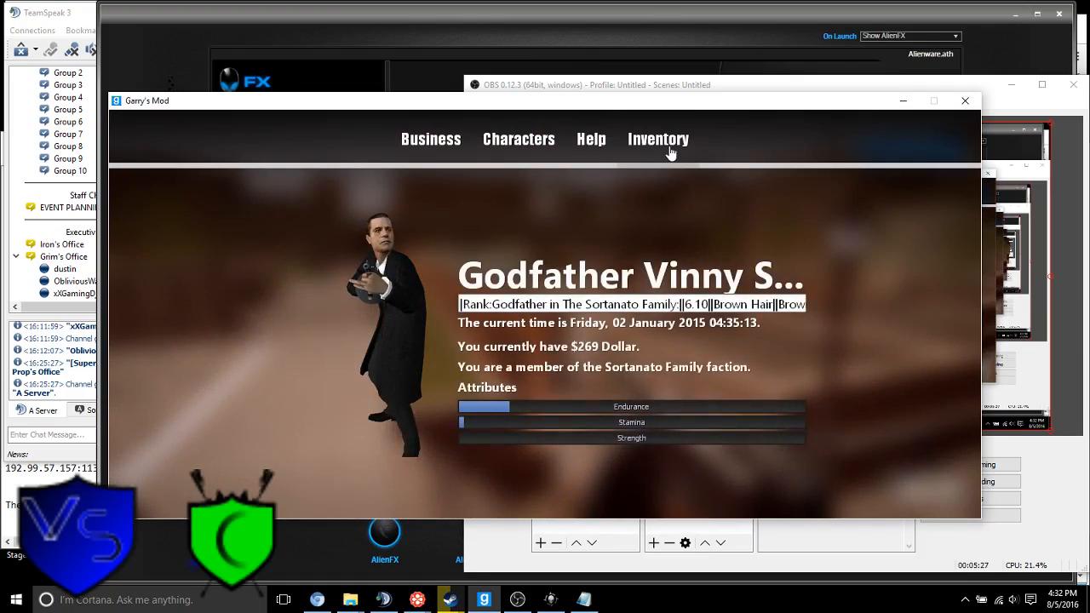
# Bring up the Unequip/Drop choice on the first inventory item
pyautogui.click(657, 139)
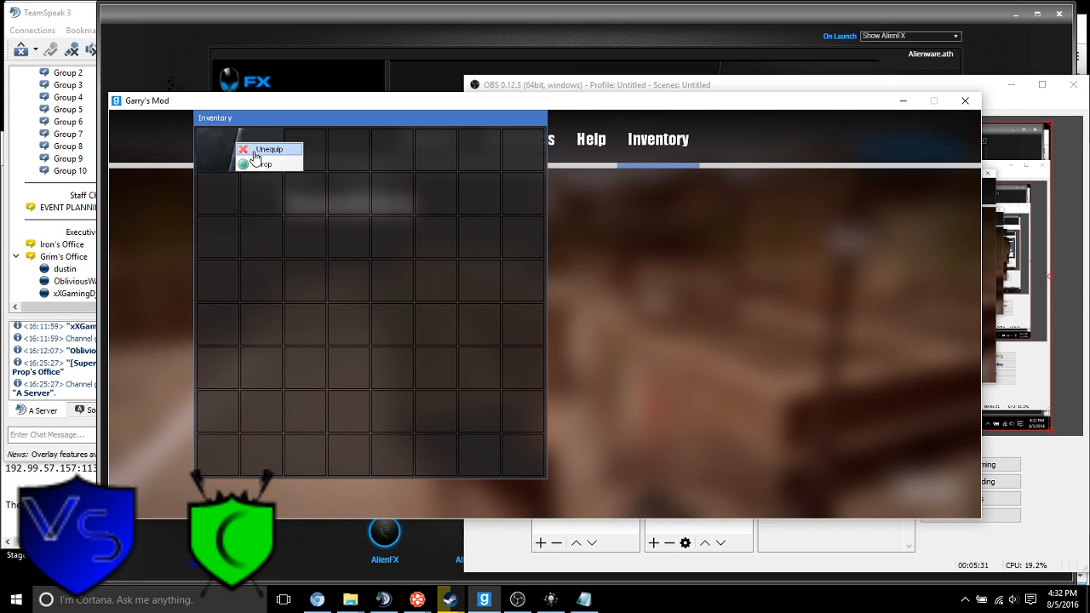
pyautogui.moveTo(244, 156)
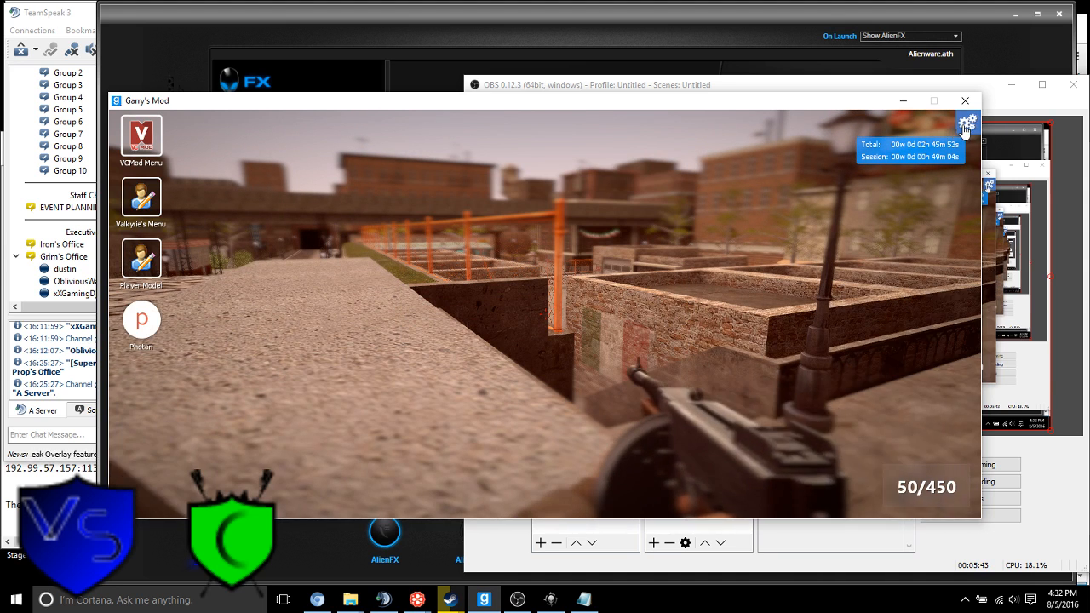
pyautogui.click(966, 122)
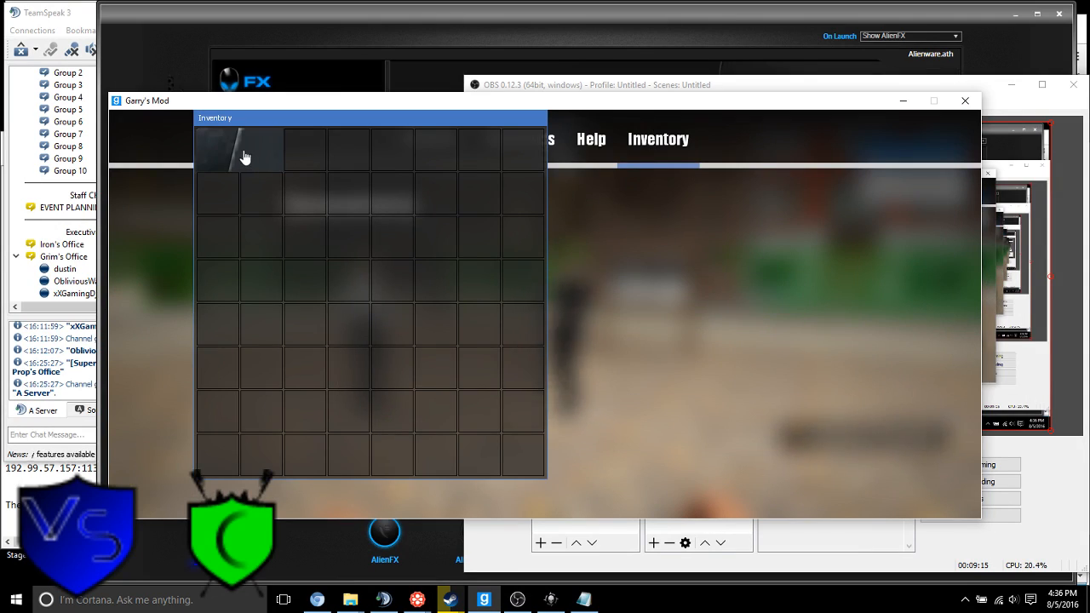
pyautogui.rightClick(241, 149)
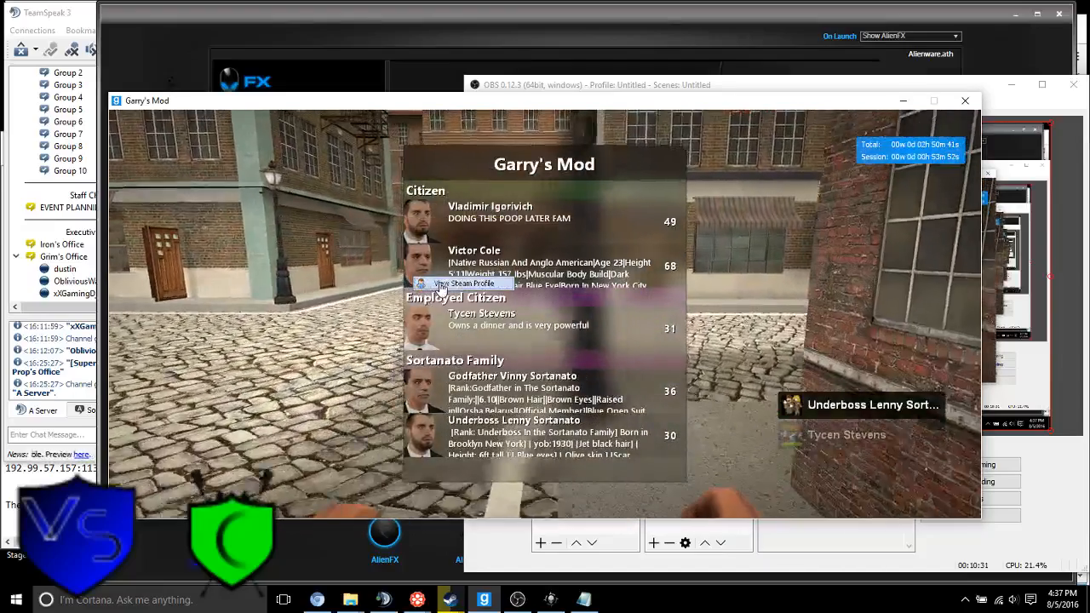
# Open a Citizen player's Steam Community profile from the scoreboard in the Steam overlay
pyautogui.click(466, 283)
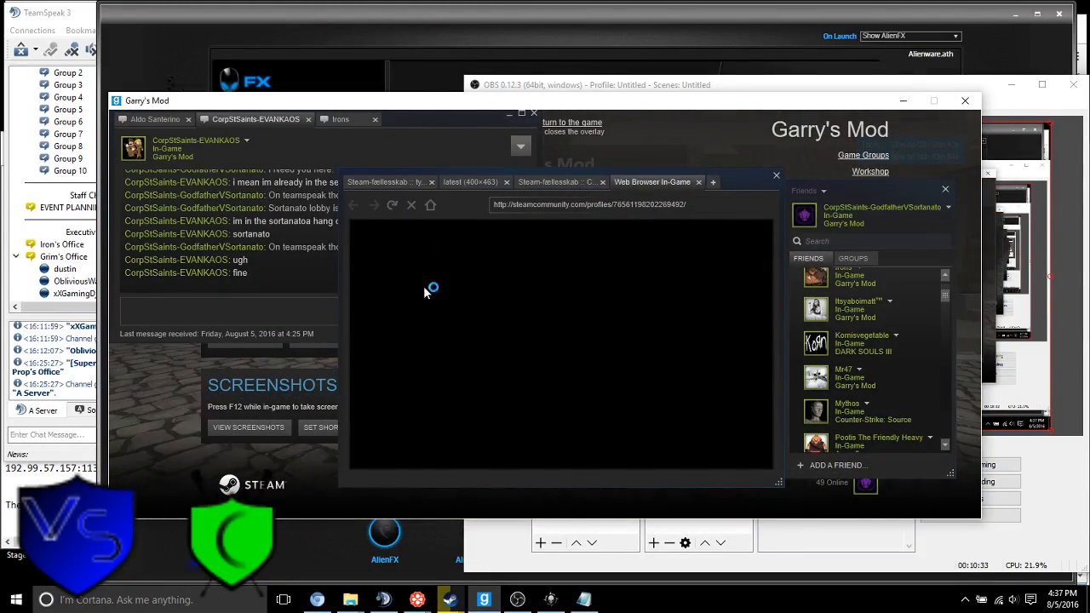